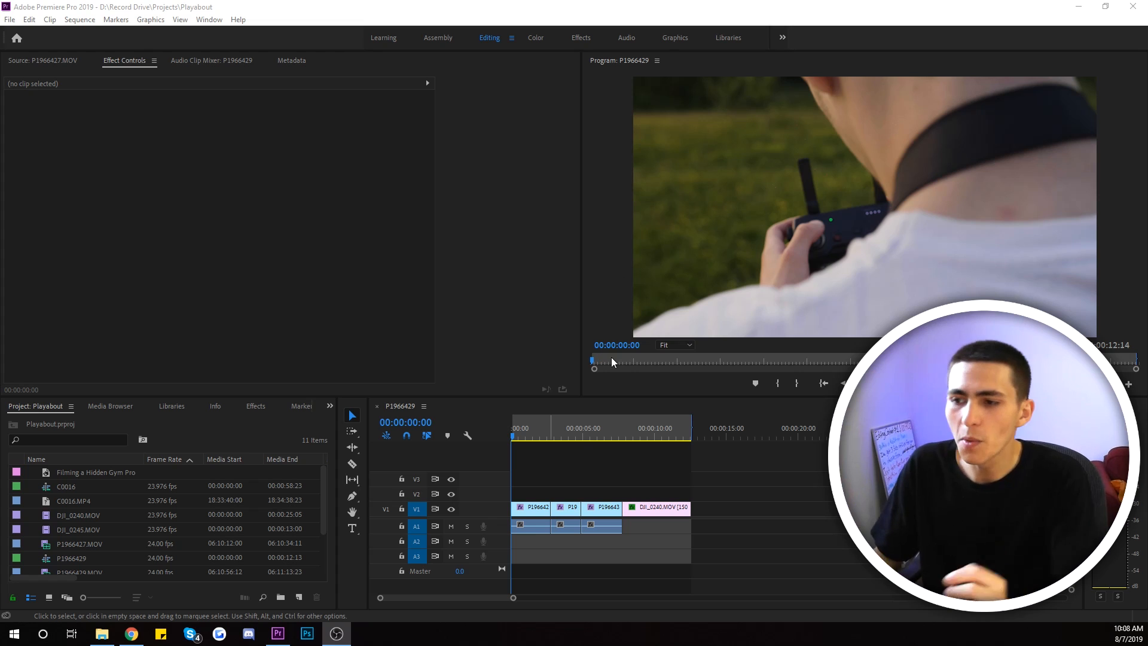
Step: Play the opening clip in the sequence and scrub back to around eight seconds in
left_click(527, 509)
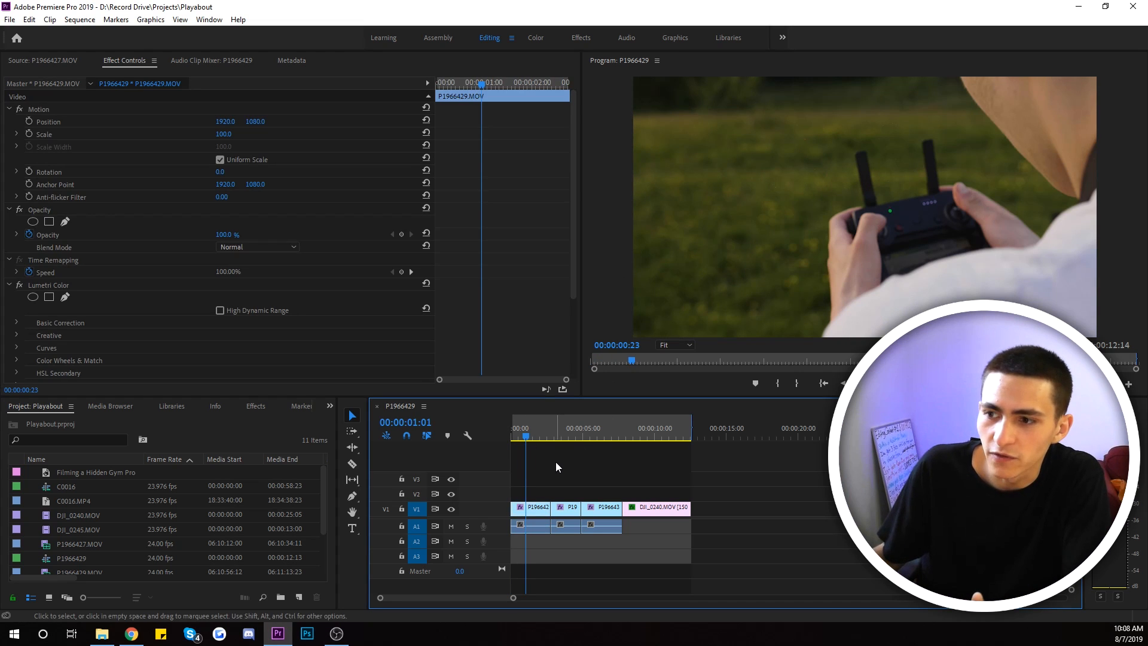
left_click(570, 468)
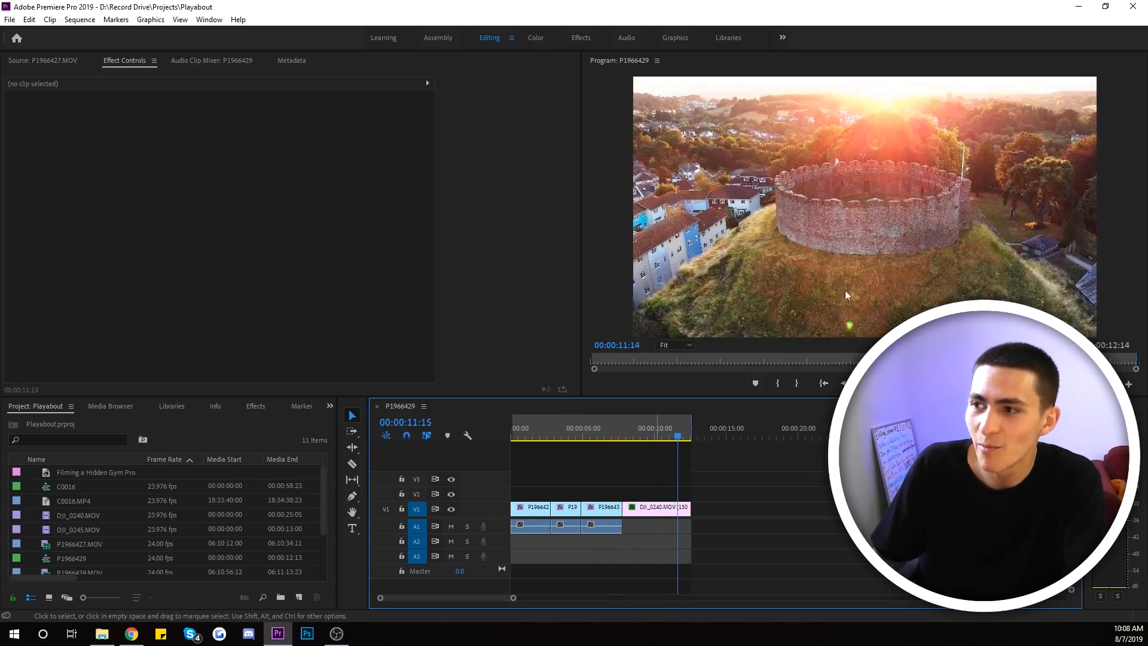
left_click(656, 437)
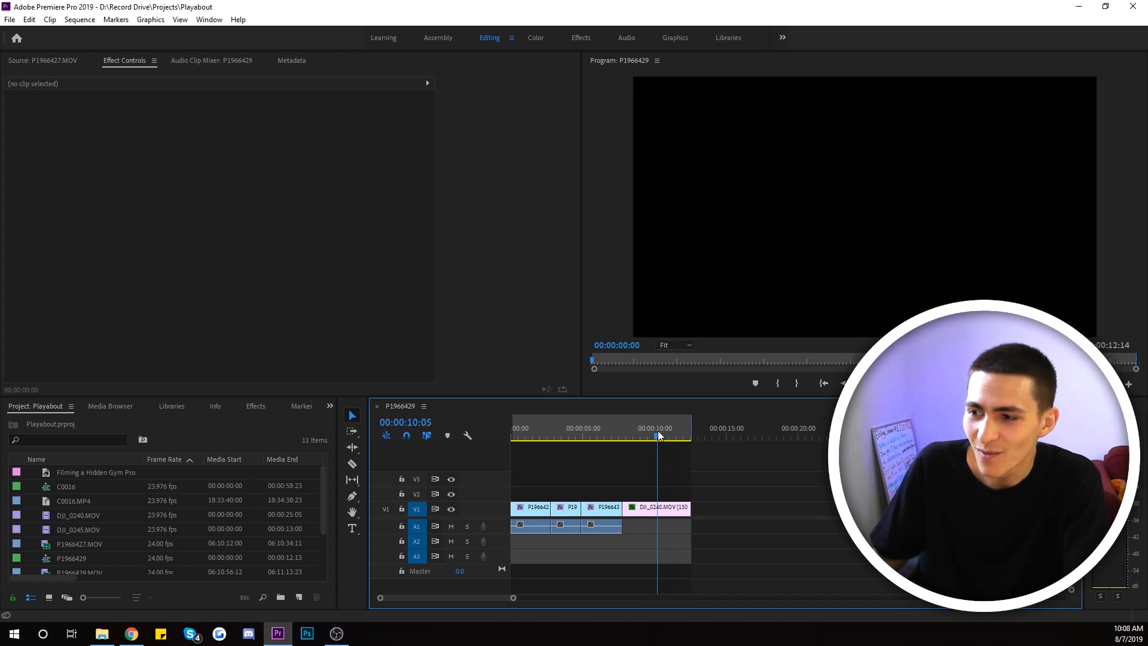
left_click(639, 428)
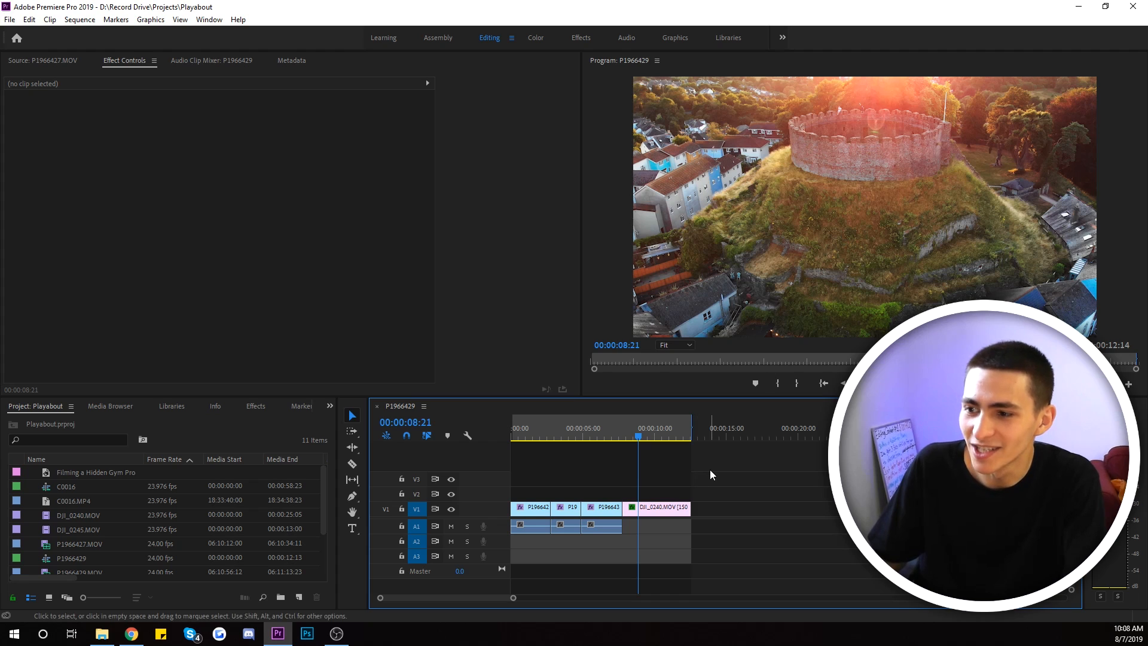
mouse_move(764, 459)
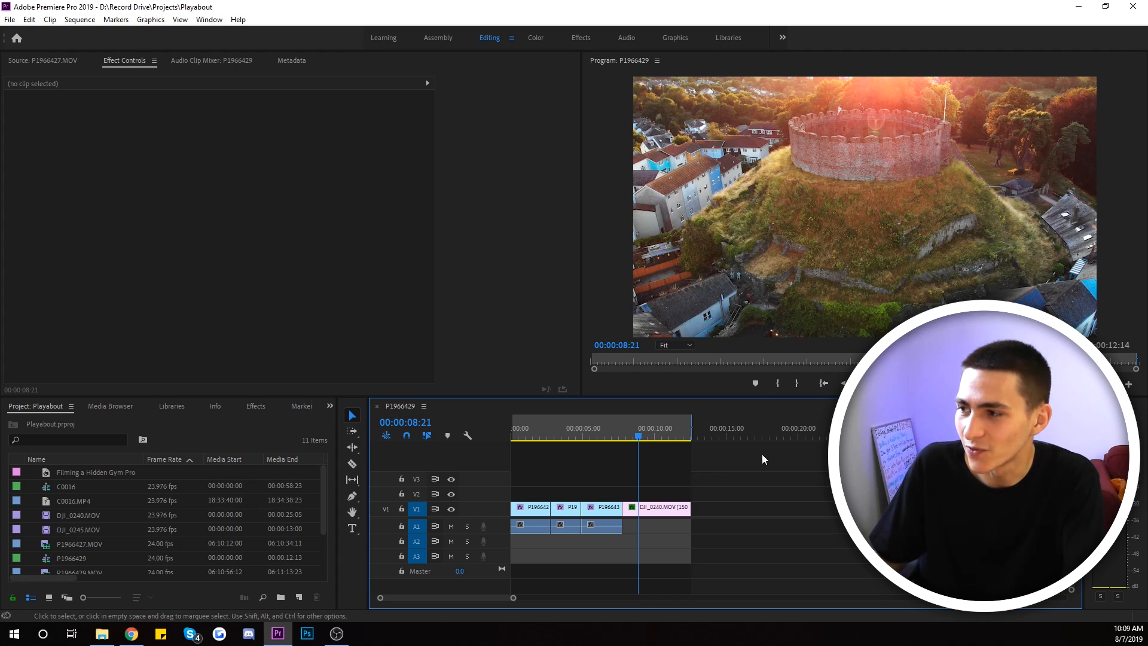
mouse_move(704, 487)
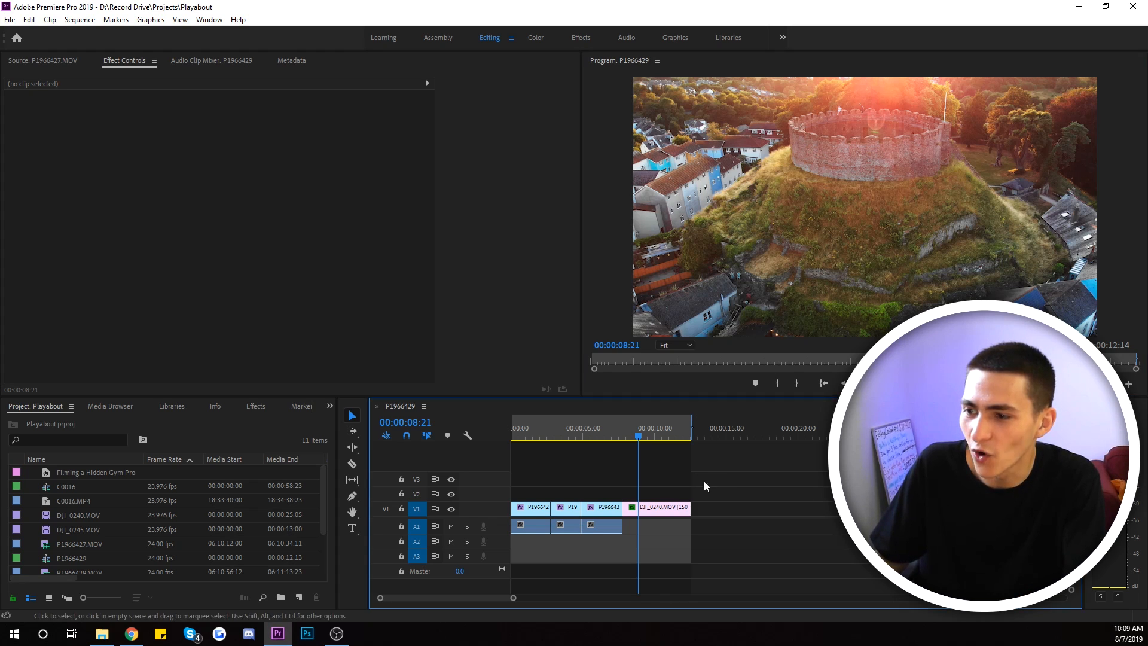
mouse_move(794, 514)
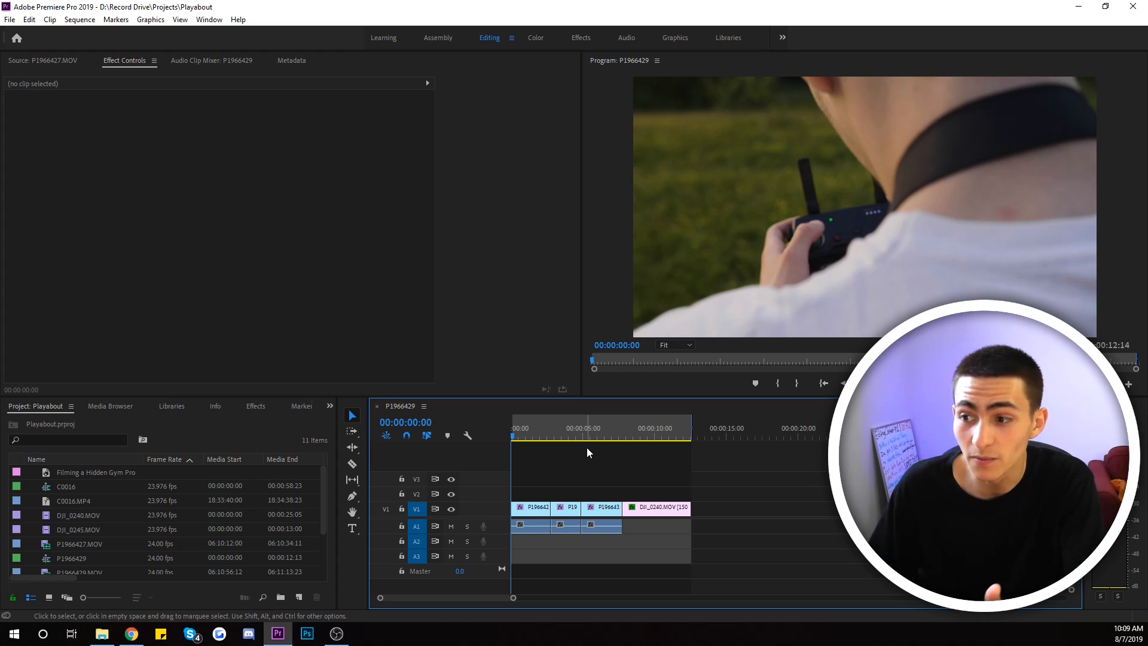
mouse_move(618, 457)
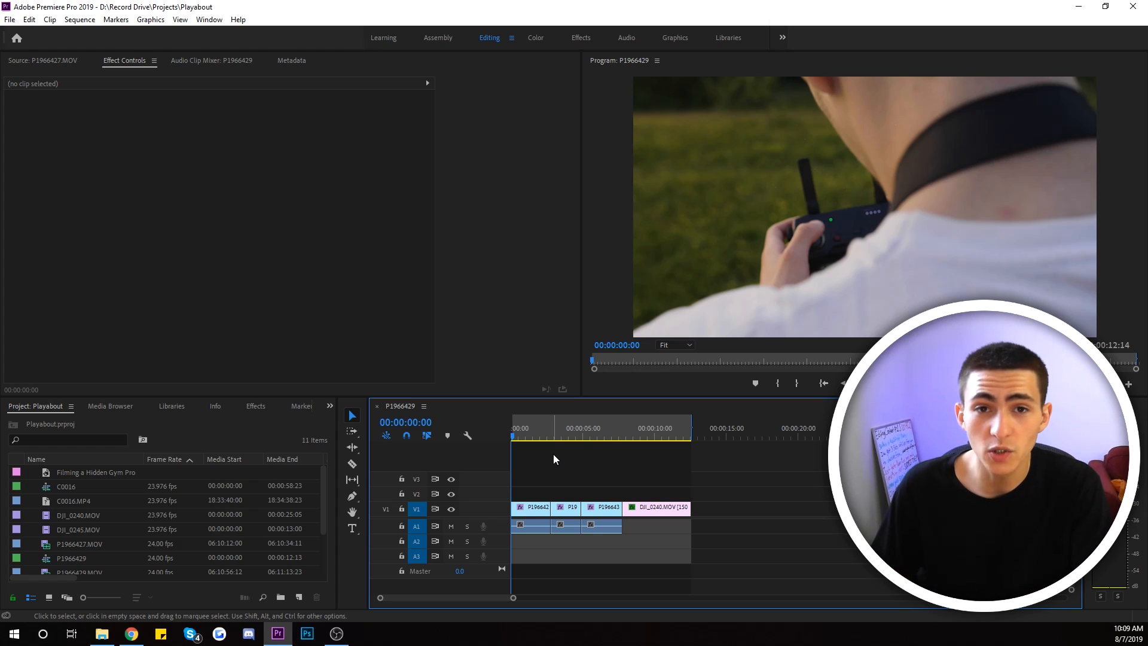
mouse_move(572, 471)
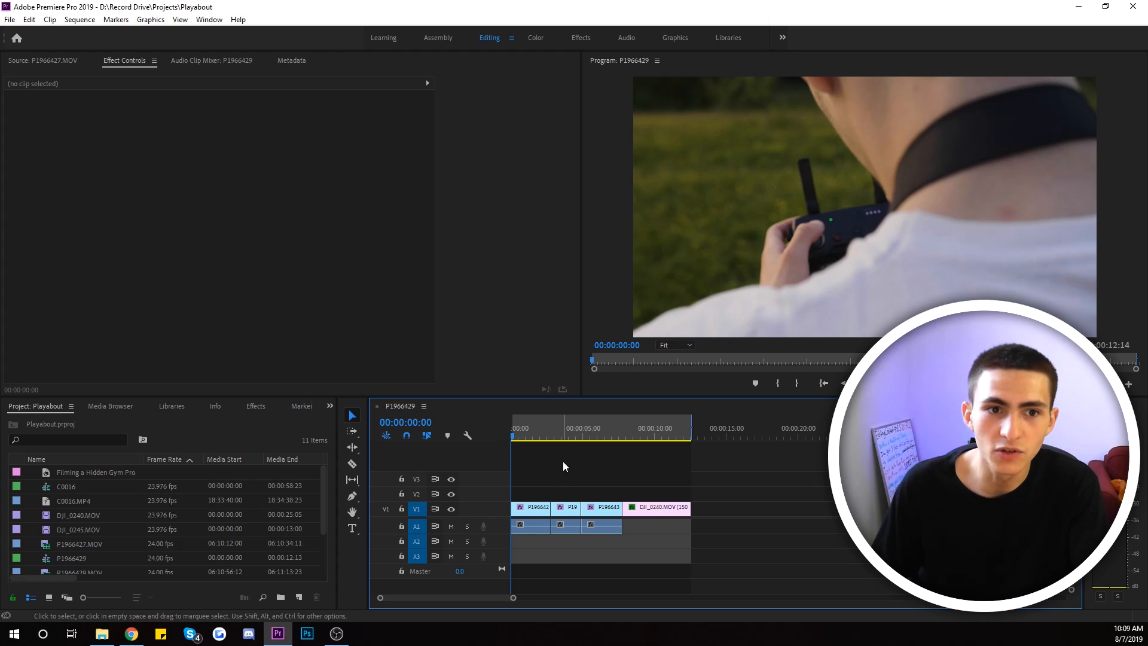
mouse_move(559, 472)
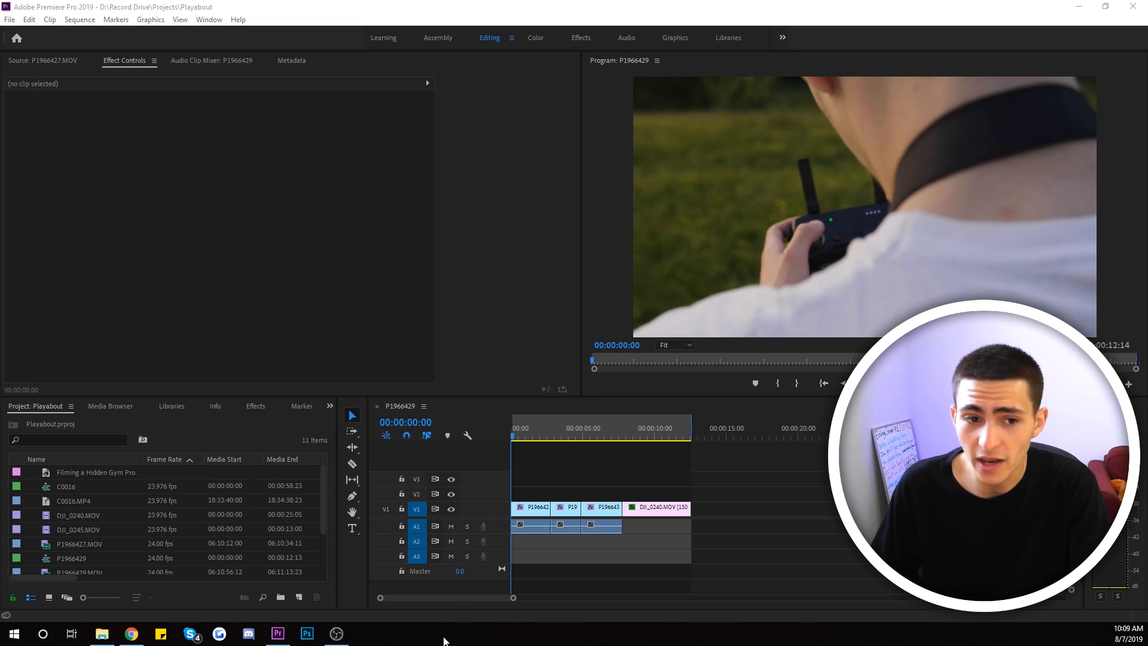
Step: Launch Task Manager from the taskbar and browse its App history, Users and Services views
right_click(442, 635)
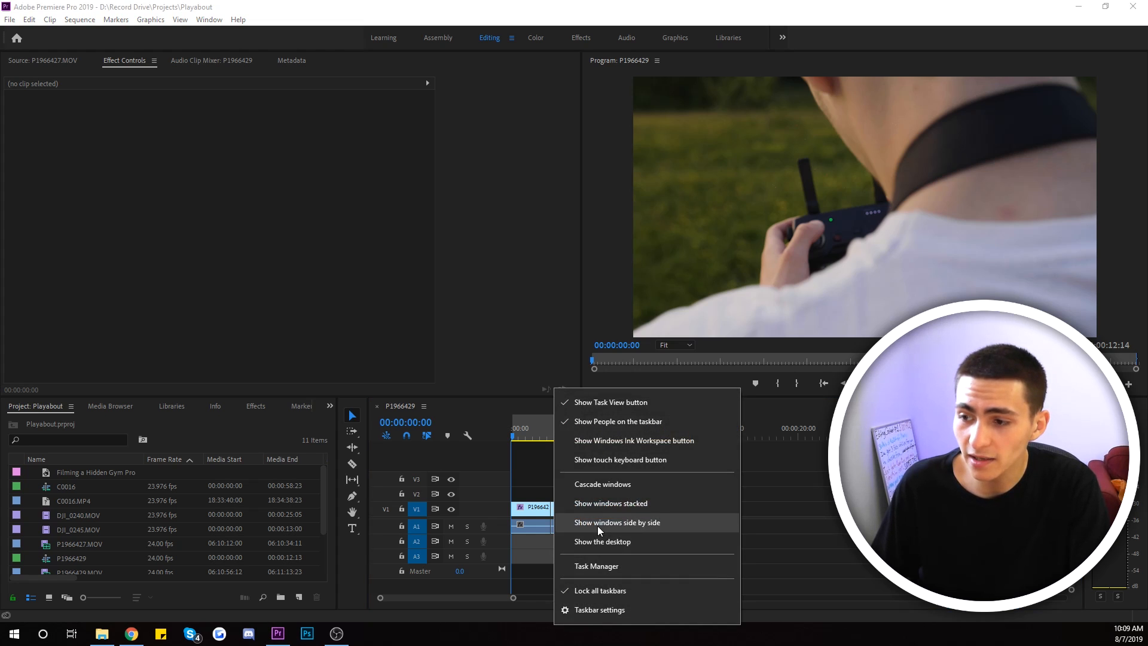
left_click(596, 566)
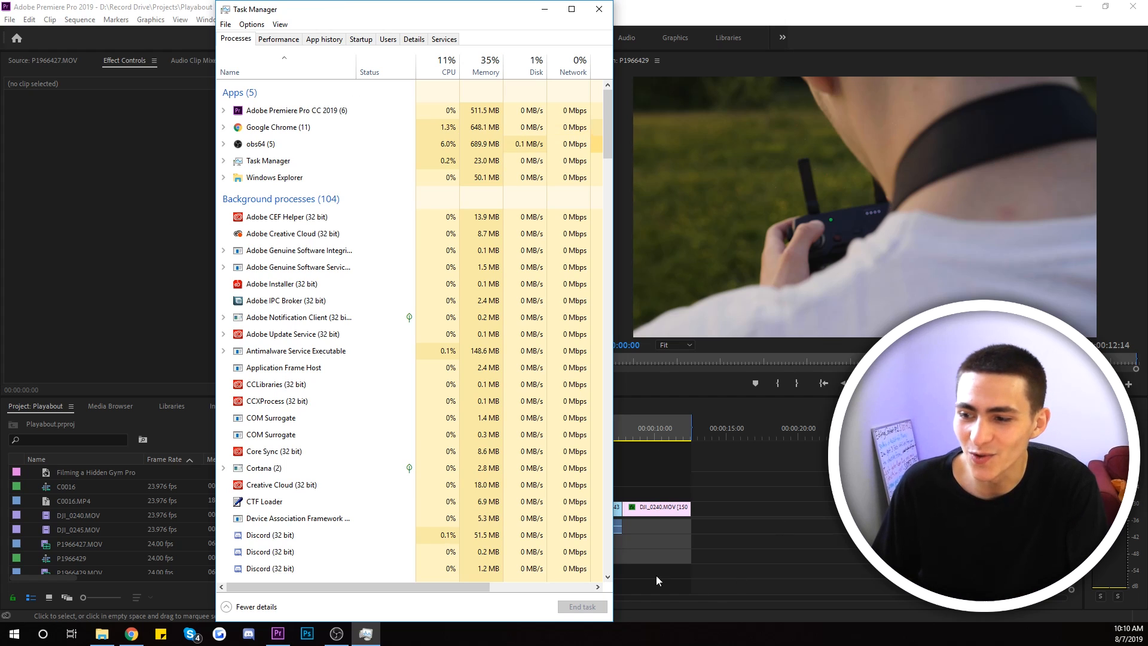
mouse_move(374, 18)
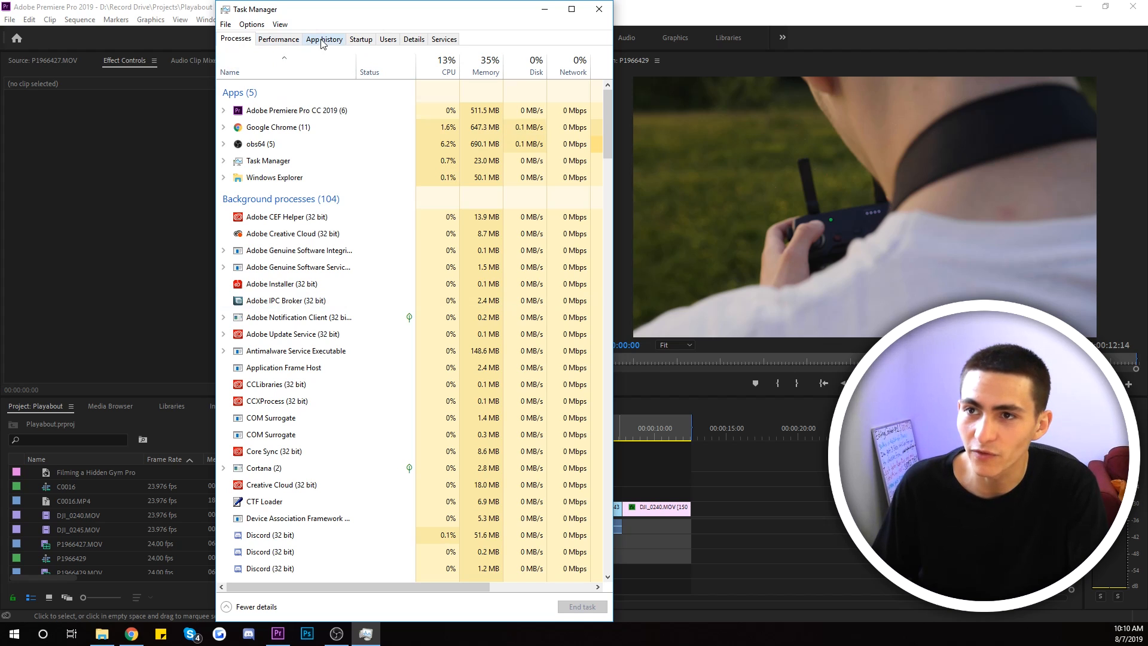
left_click(388, 38)
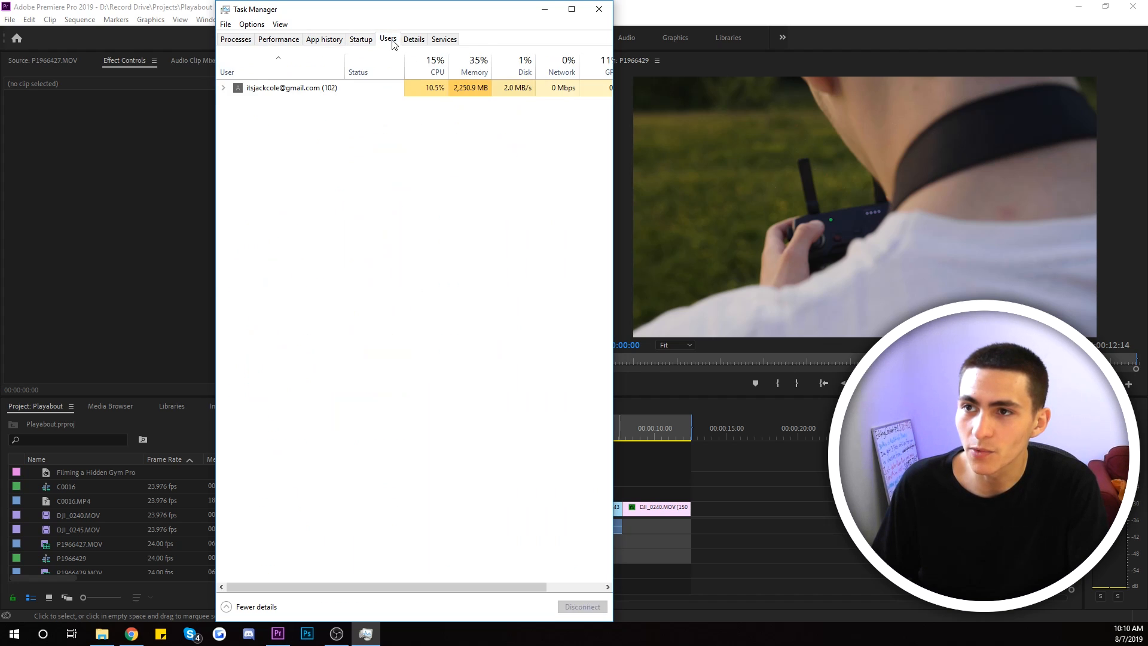
left_click(444, 38)
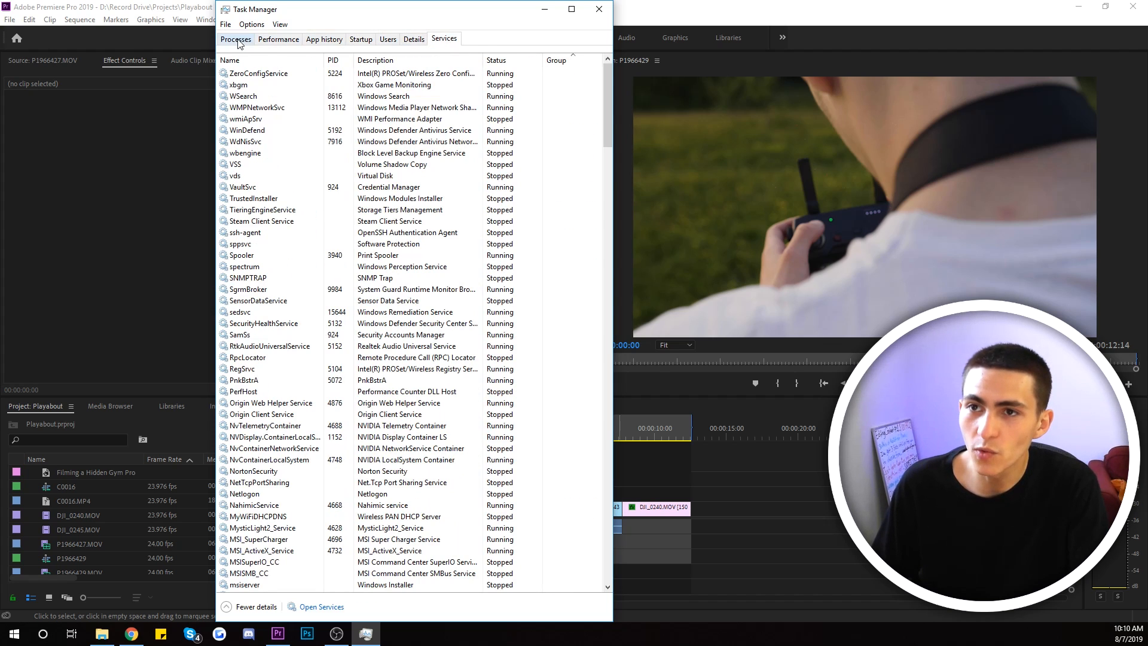
left_click(414, 39)
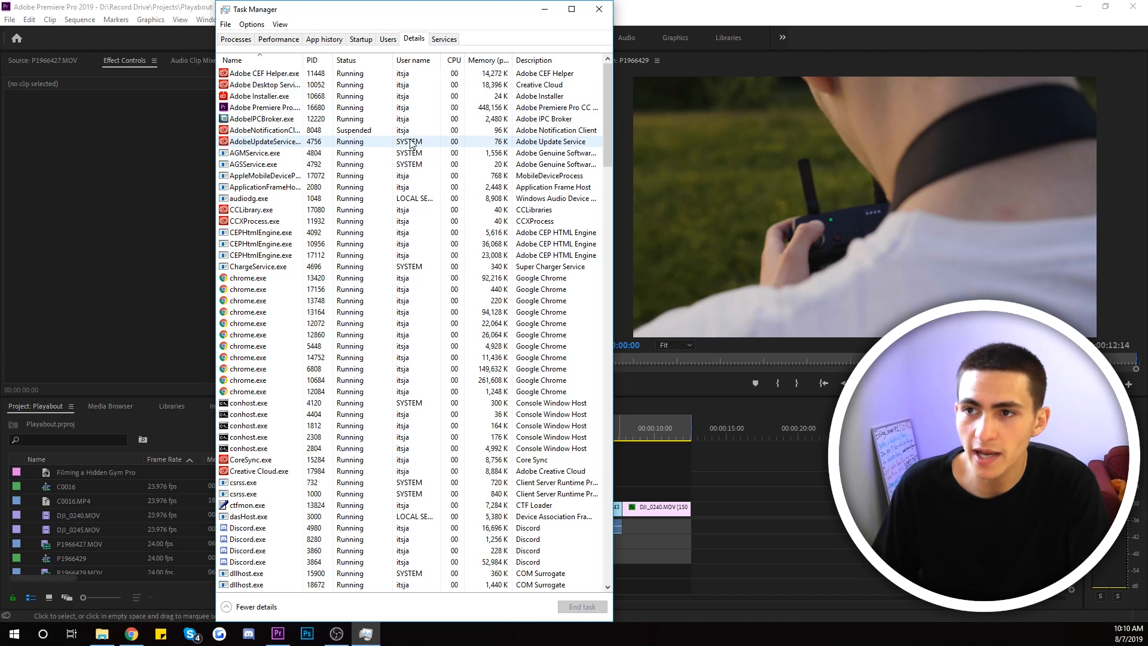
Step: Show the Details list and highlight the Adobe Premiere Pro.exe process
left_click(263, 108)
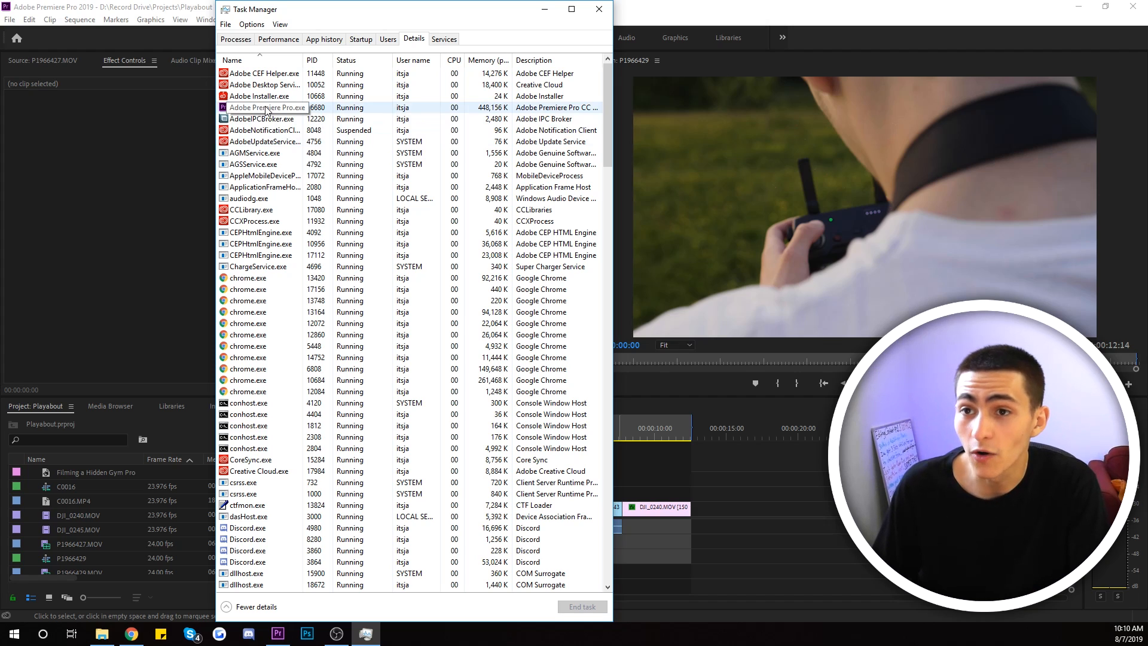
left_click(267, 108)
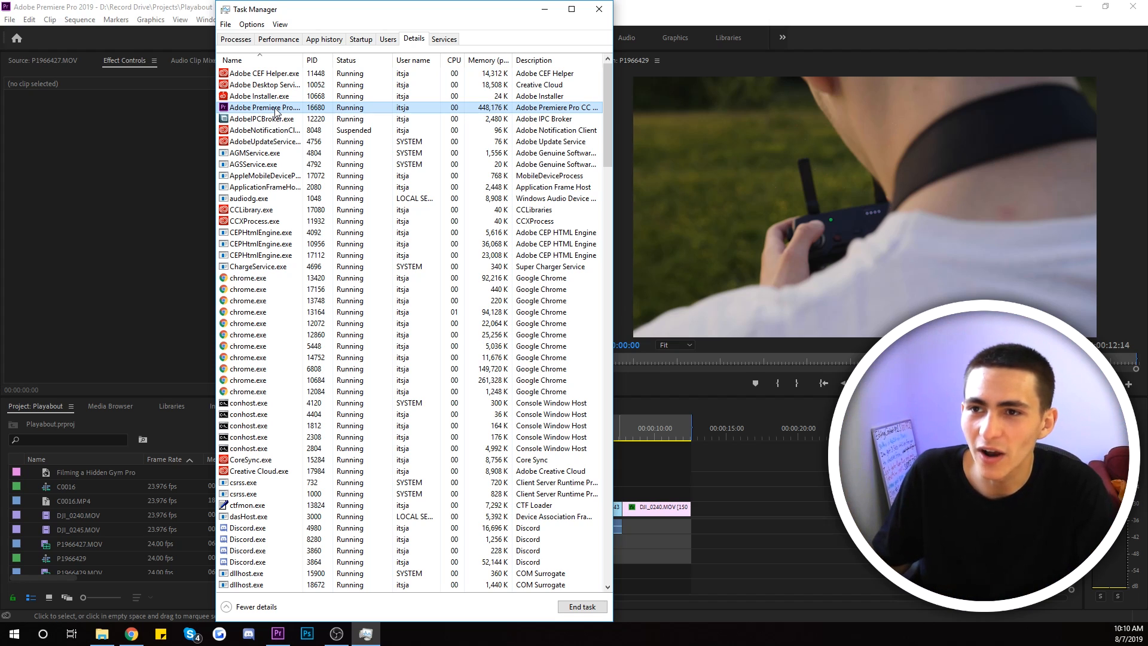
Step: Raise the Adobe Premiere Pro.exe process priority from Normal to High
right_click(263, 107)
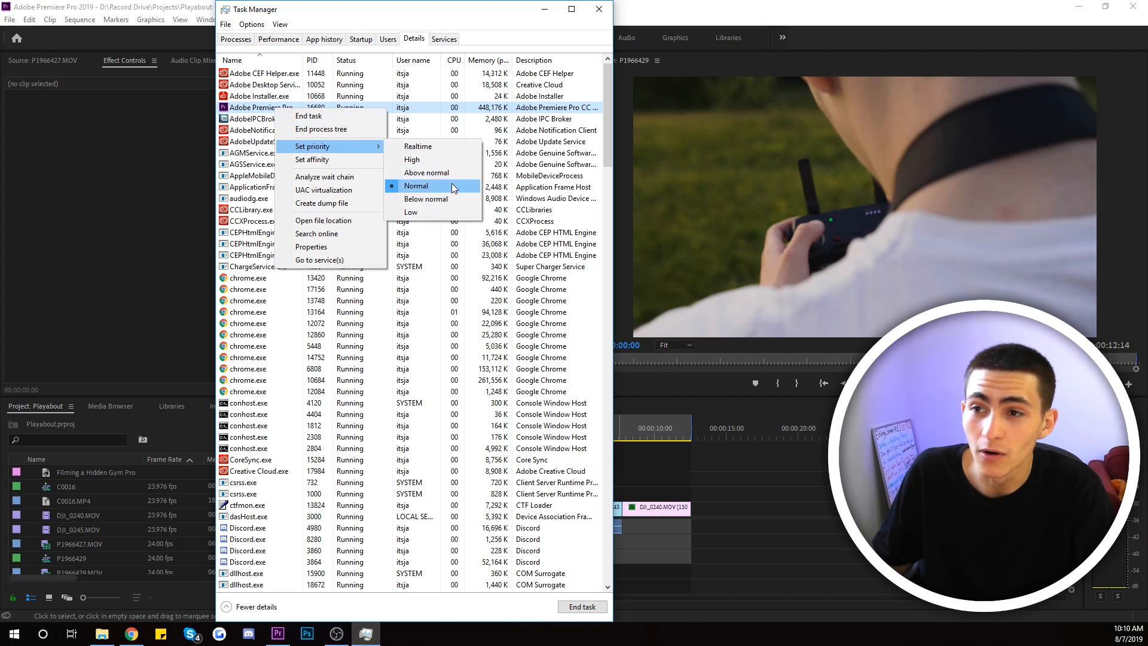
mouse_move(417, 146)
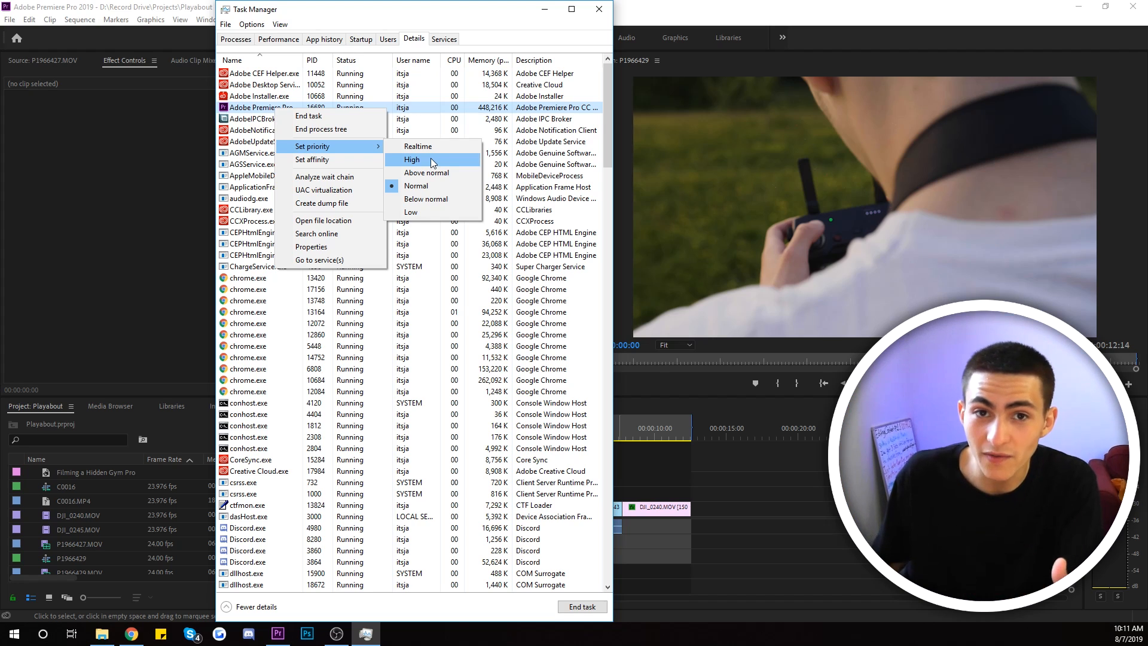
mouse_move(417, 146)
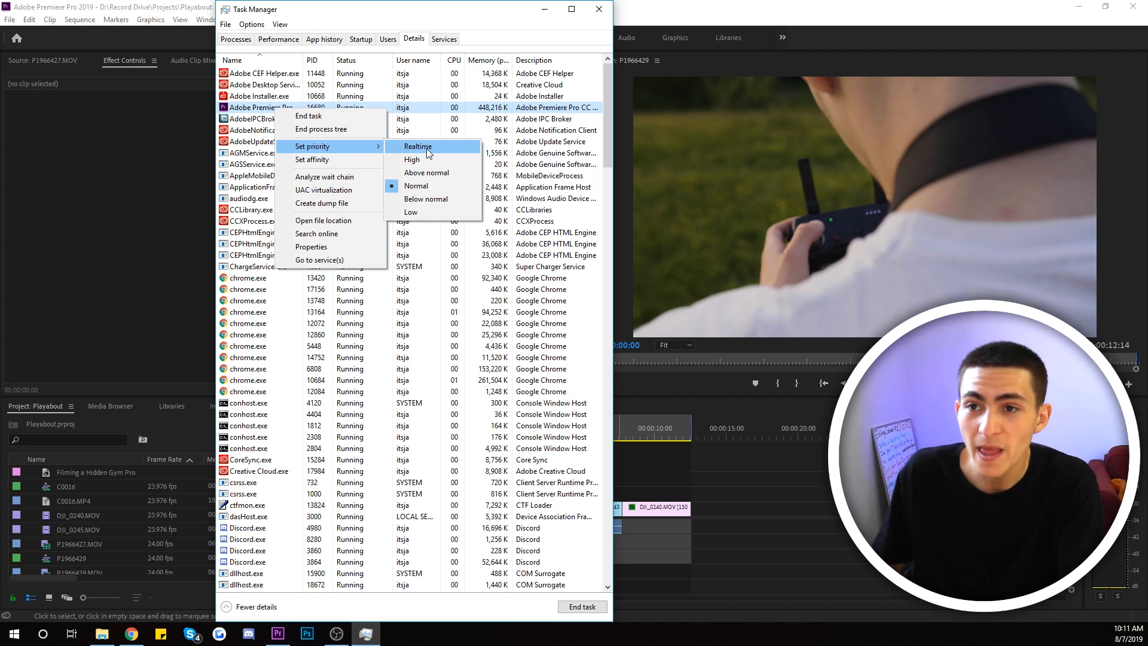
mouse_move(412, 159)
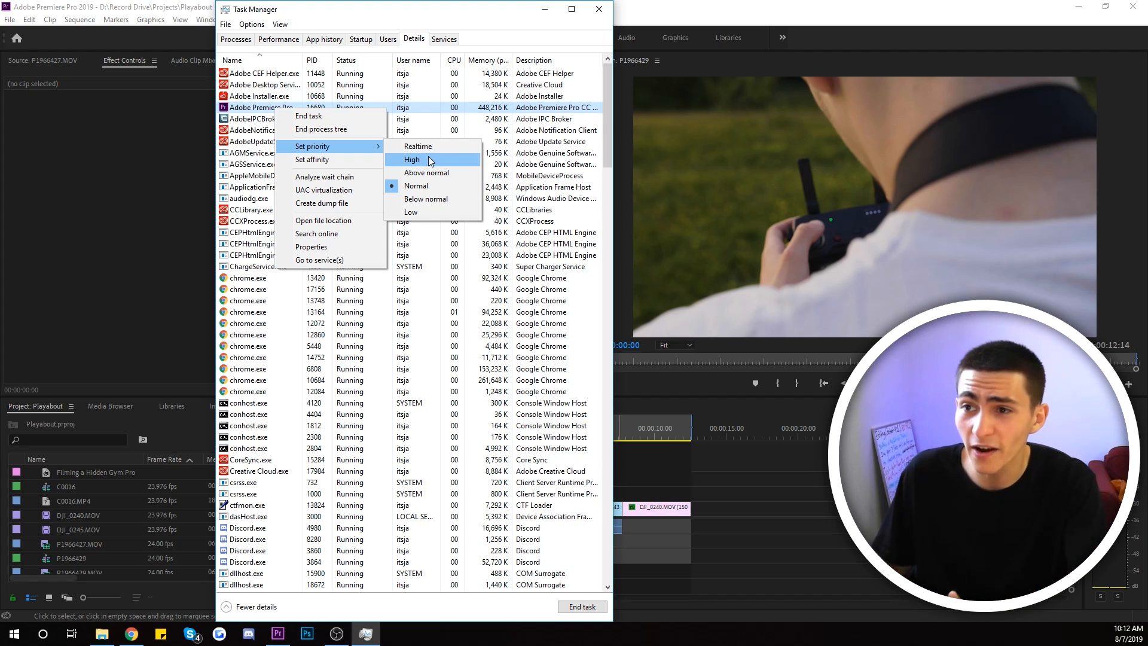
left_click(412, 159)
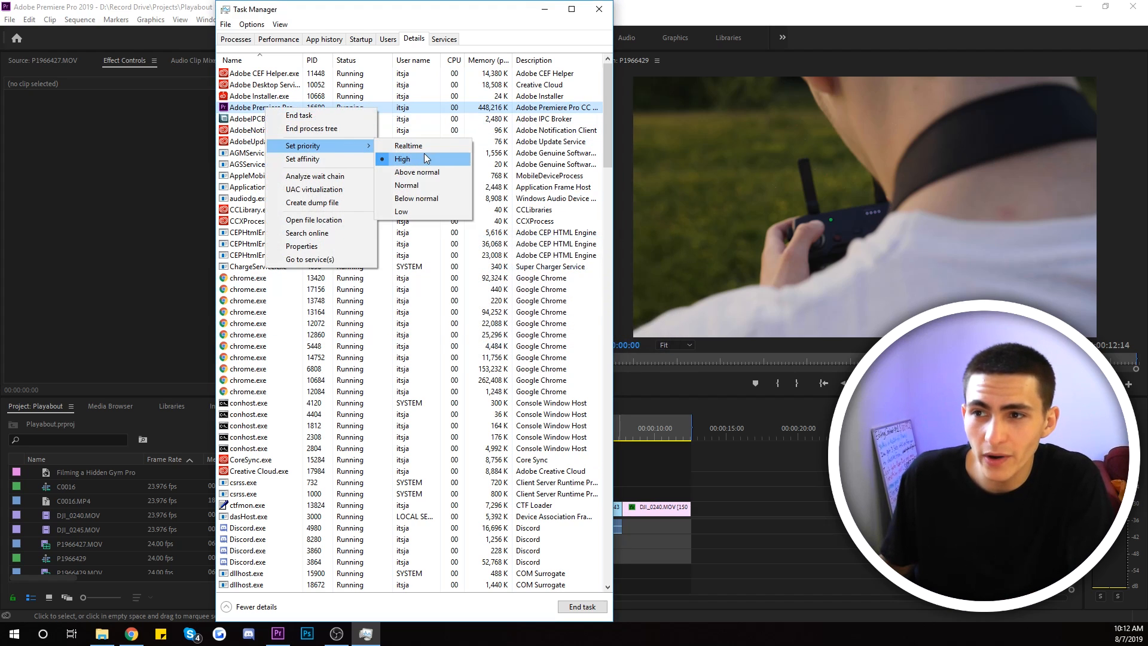
mouse_move(408, 144)
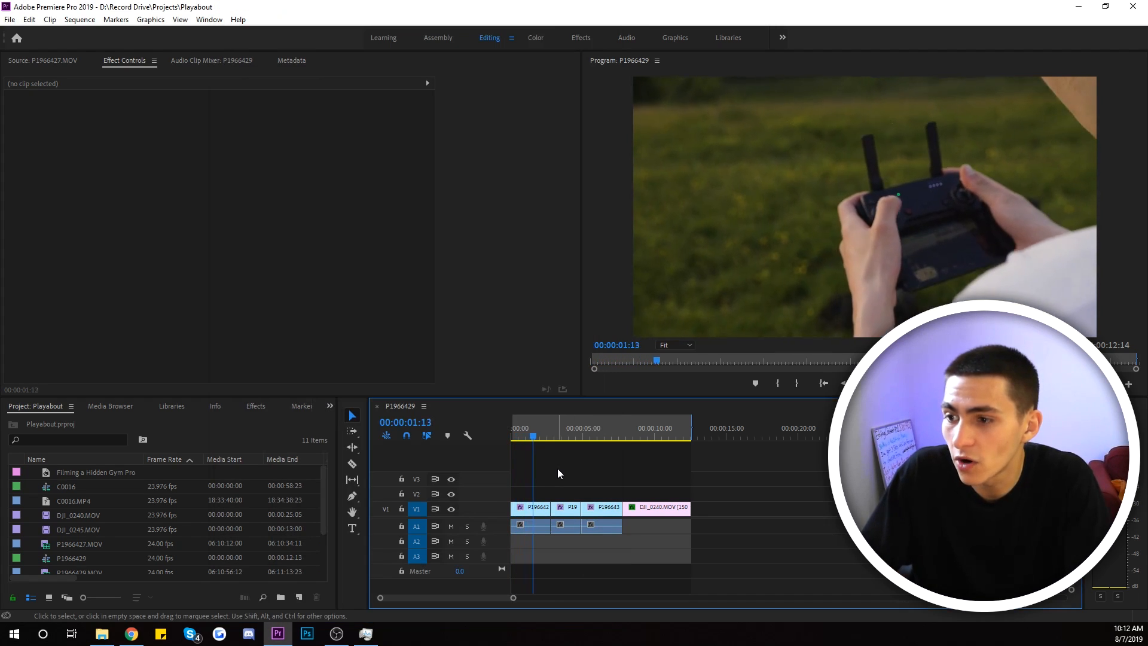
Step: Play the four-clip sequence to test smoother playback, then return the playhead to the start
left_click(560, 435)
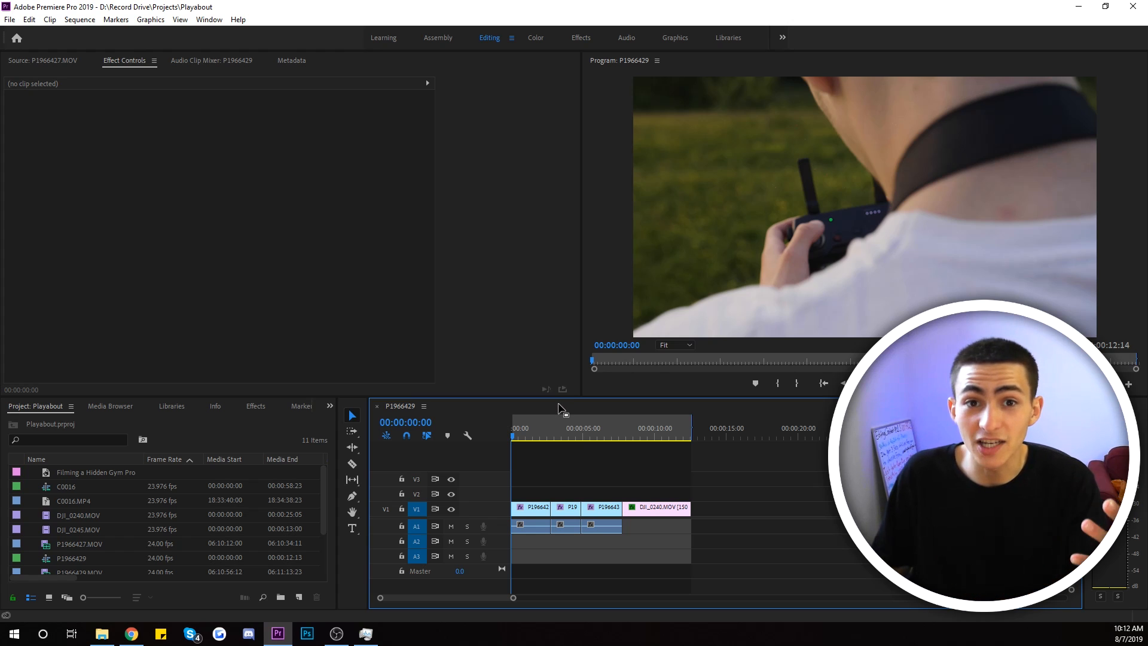
left_click(540, 437)
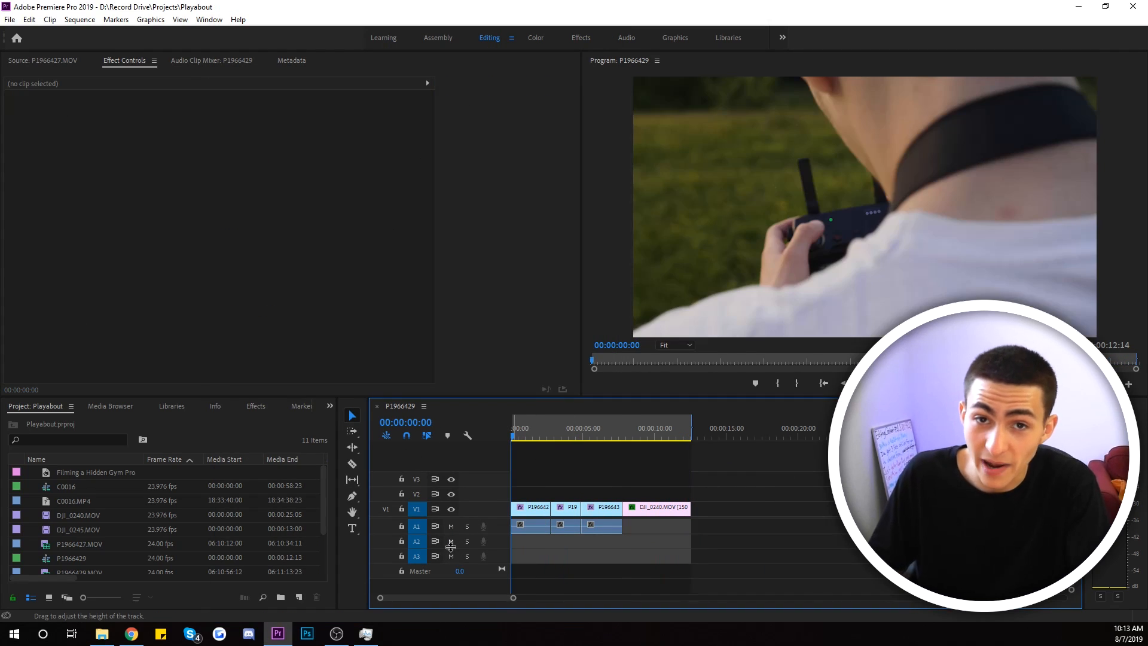
mouse_move(450, 556)
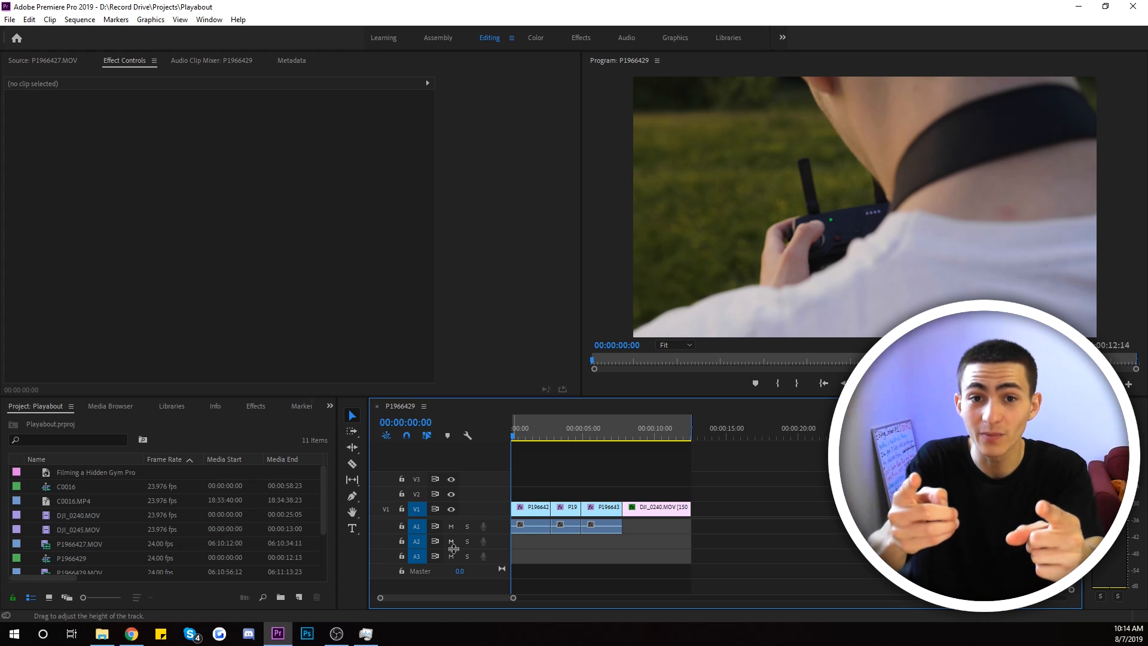
mouse_move(507, 476)
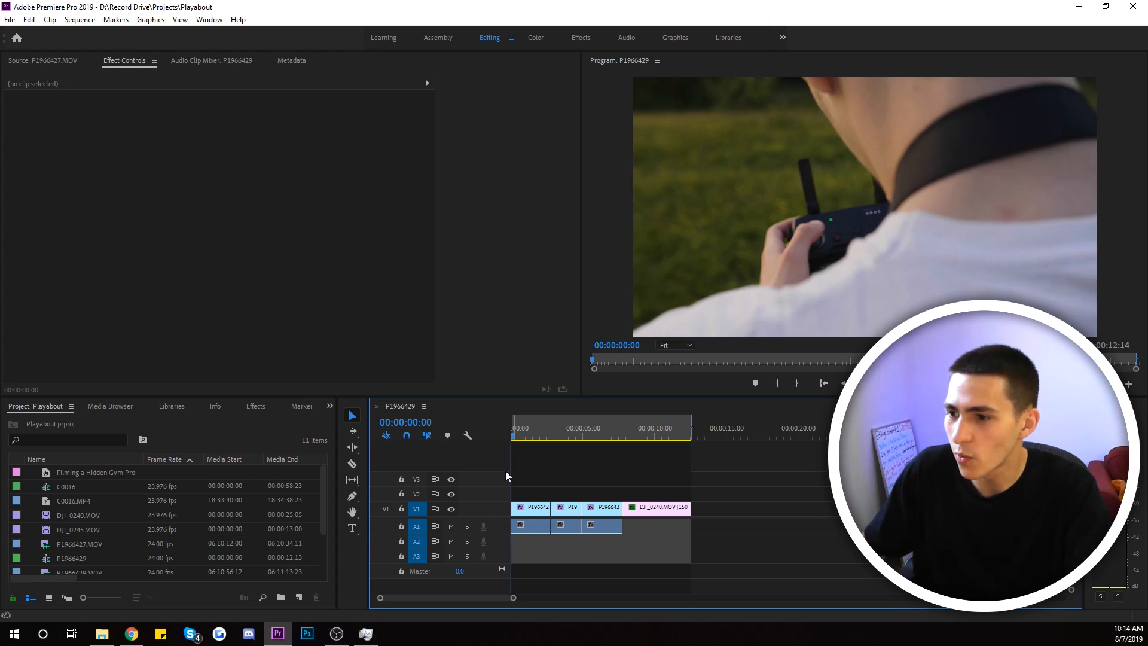
mouse_move(593, 635)
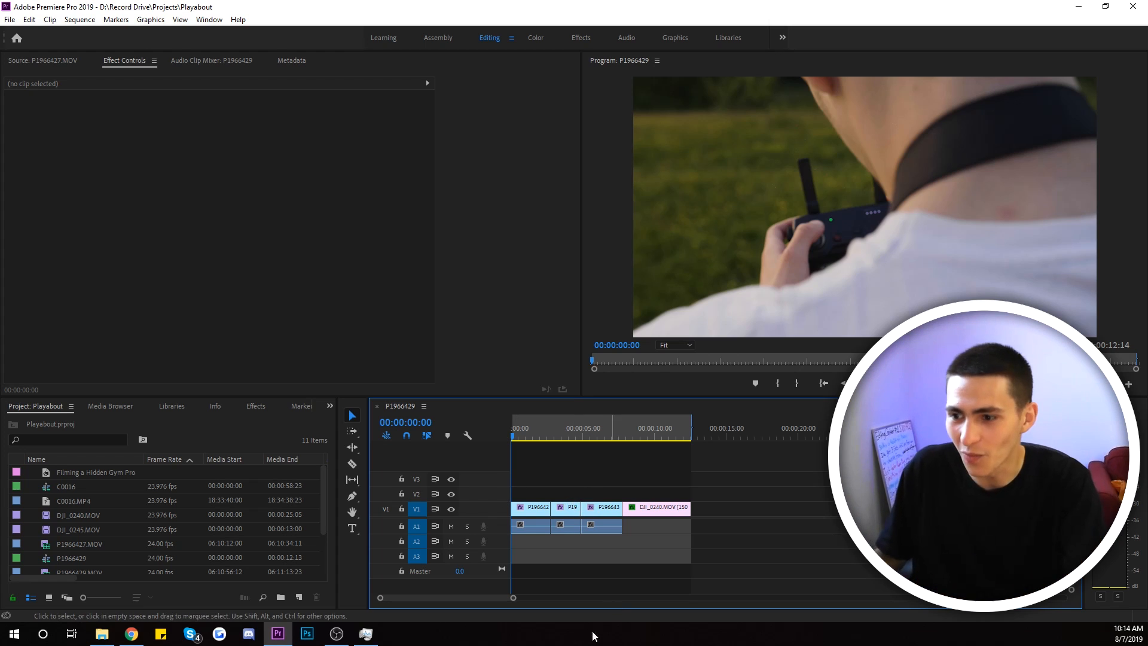
mouse_move(416, 637)
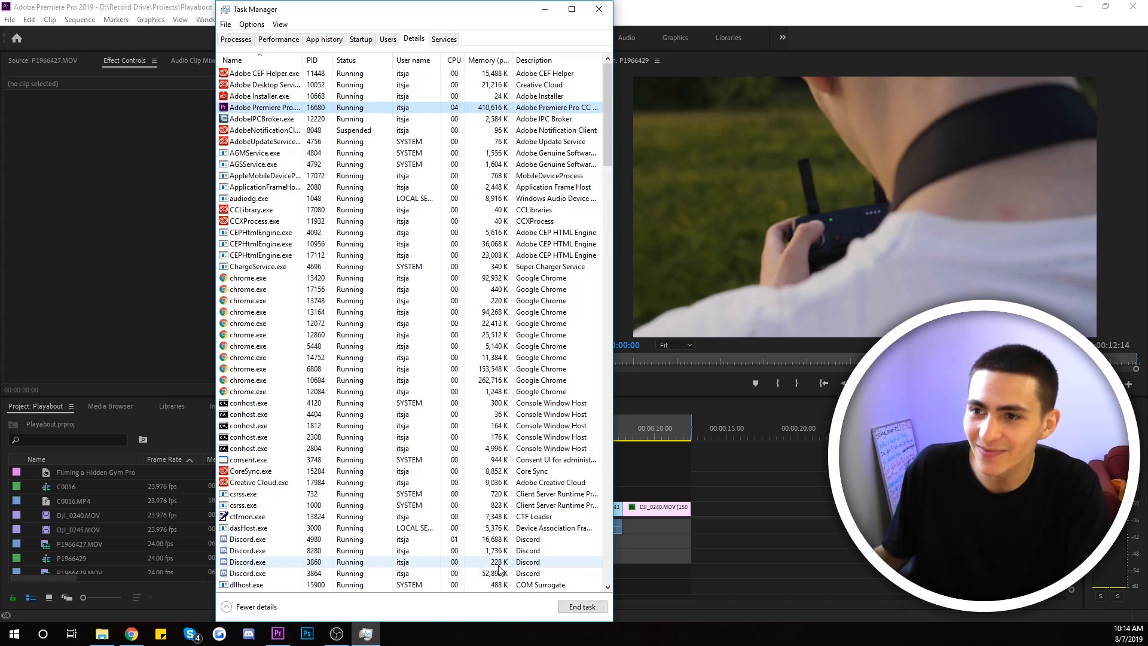
Step: Bring up the action options for the Adobe Premiere Pro.exe process again
right_click(263, 108)
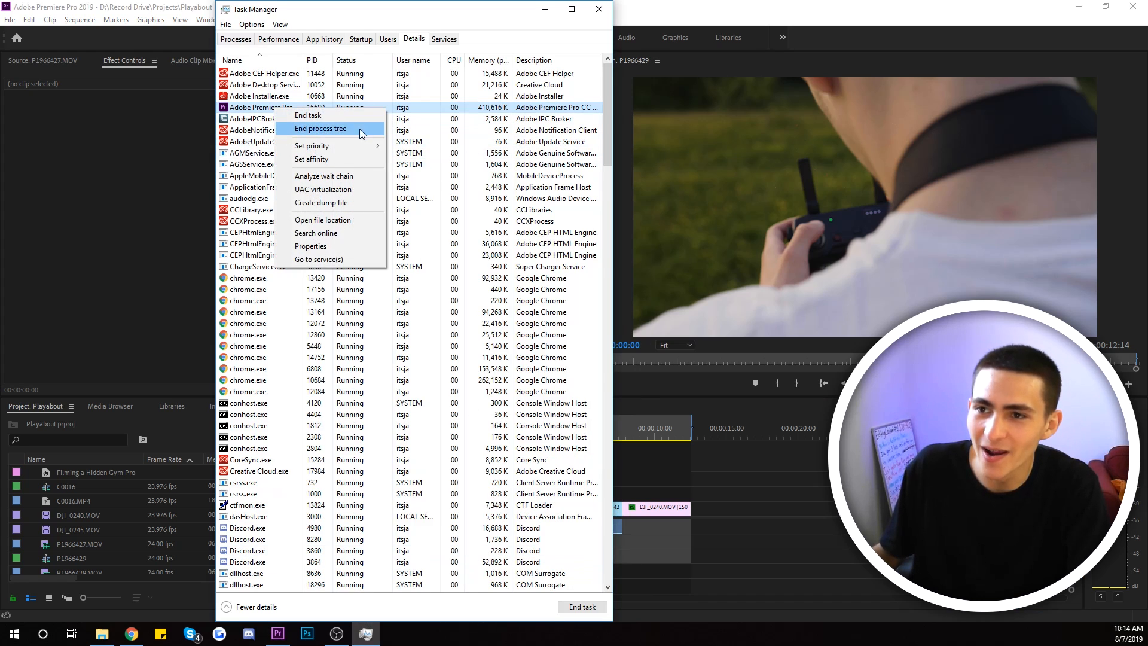